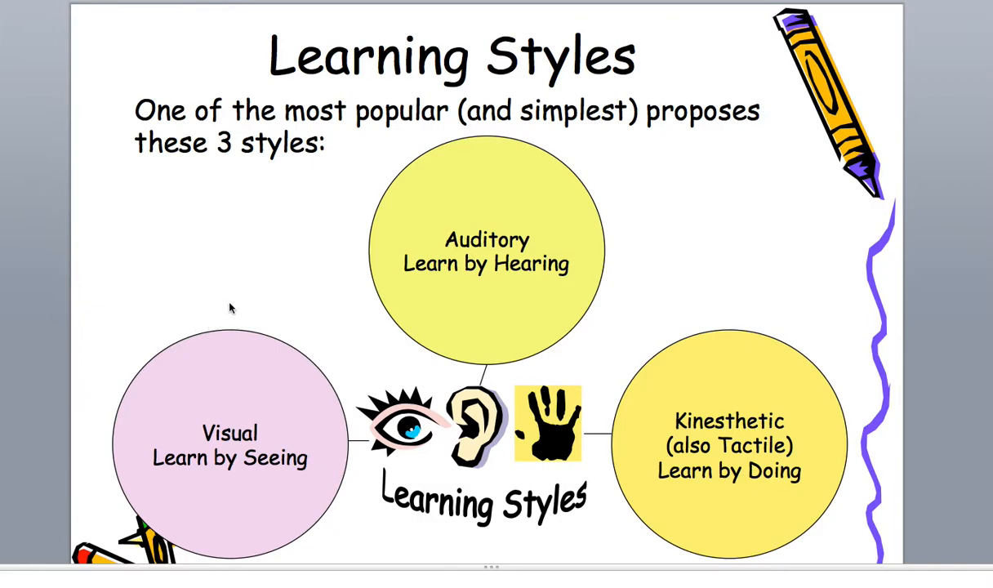
pyautogui.moveTo(166, 441)
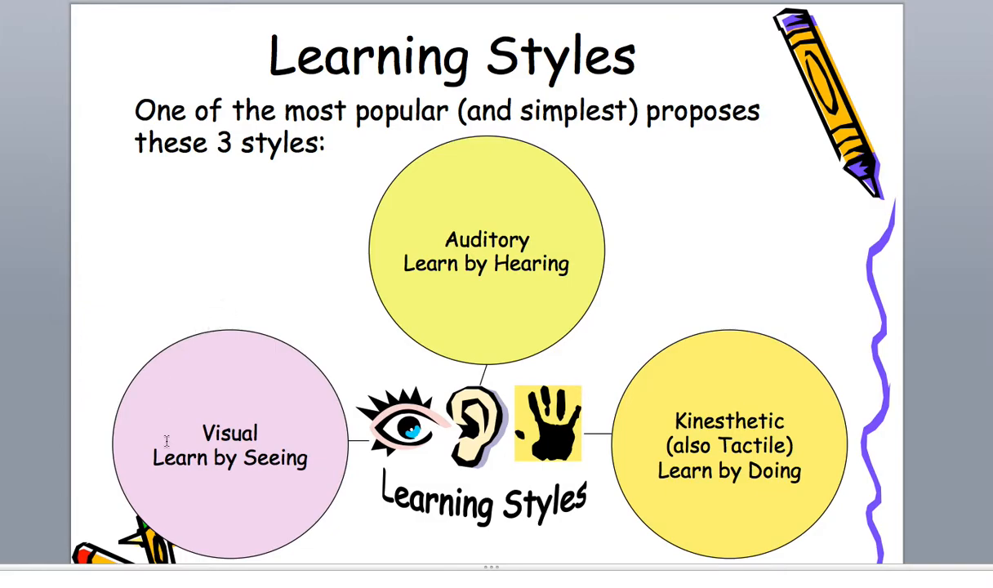
pyautogui.moveTo(624, 447)
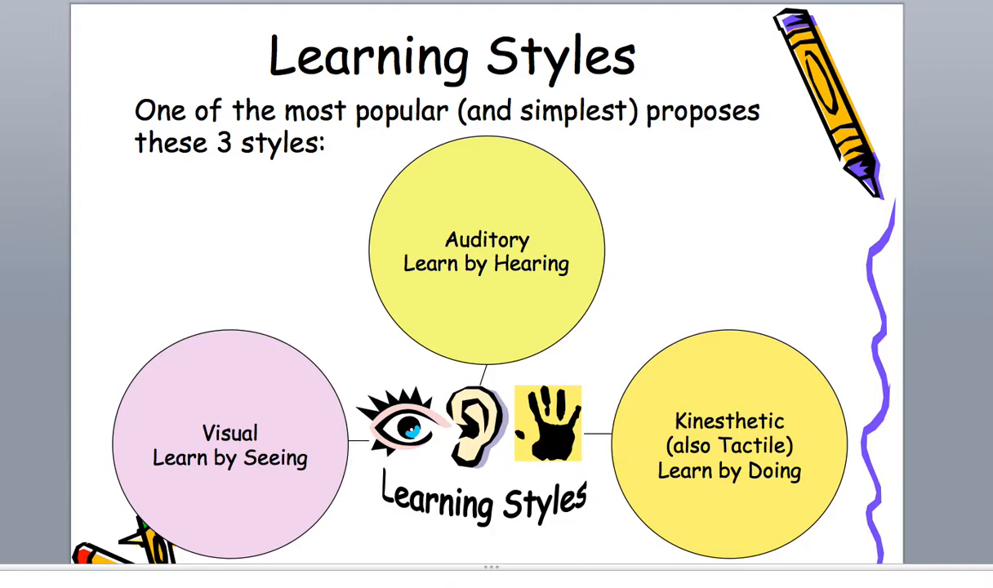
# Advance the slideshow to the VARK slide listing Visual, Auditory, R/W and Kinesthetic.
pyautogui.press('Right')
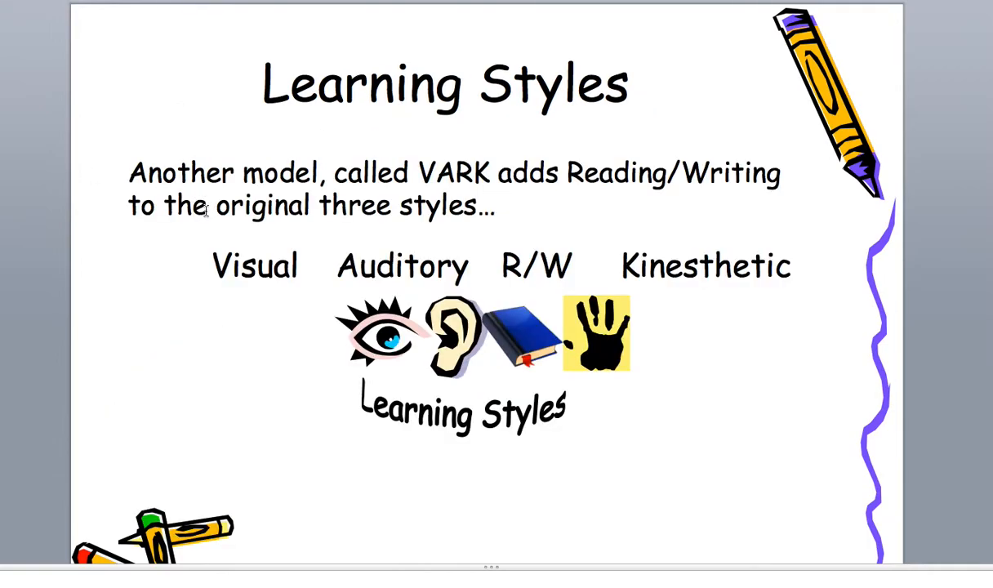
pyautogui.moveTo(198, 214)
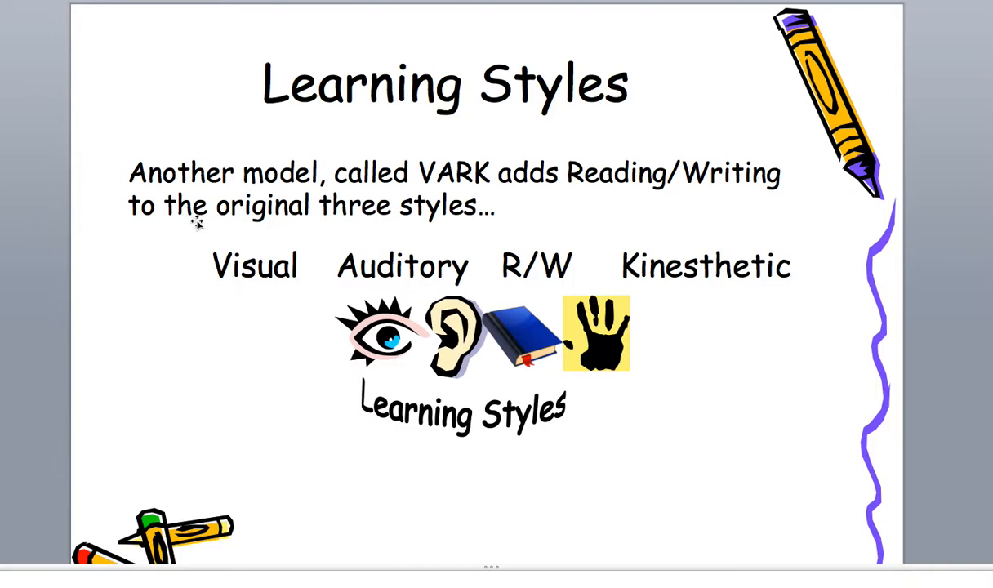
pyautogui.moveTo(174, 265)
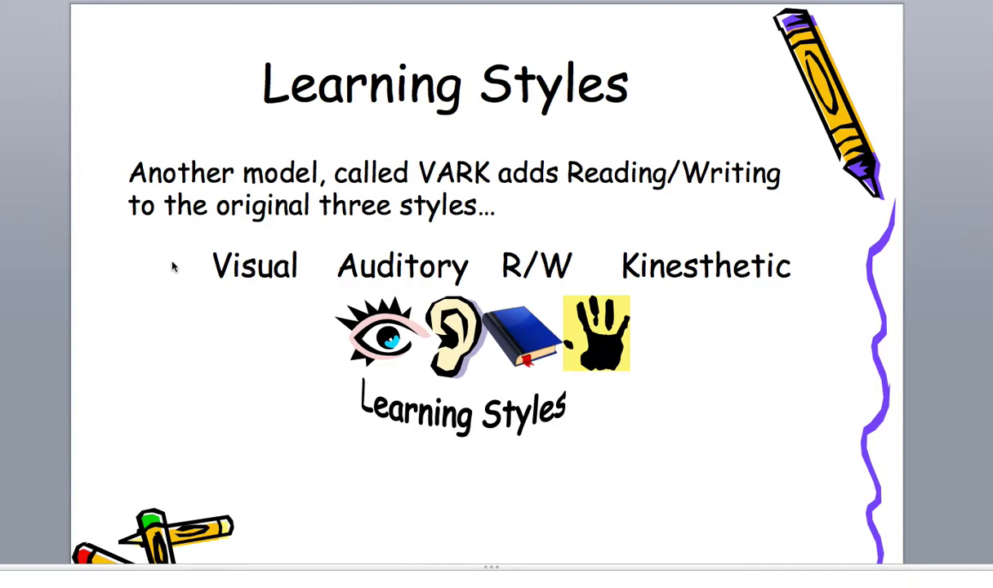
pyautogui.moveTo(171, 274)
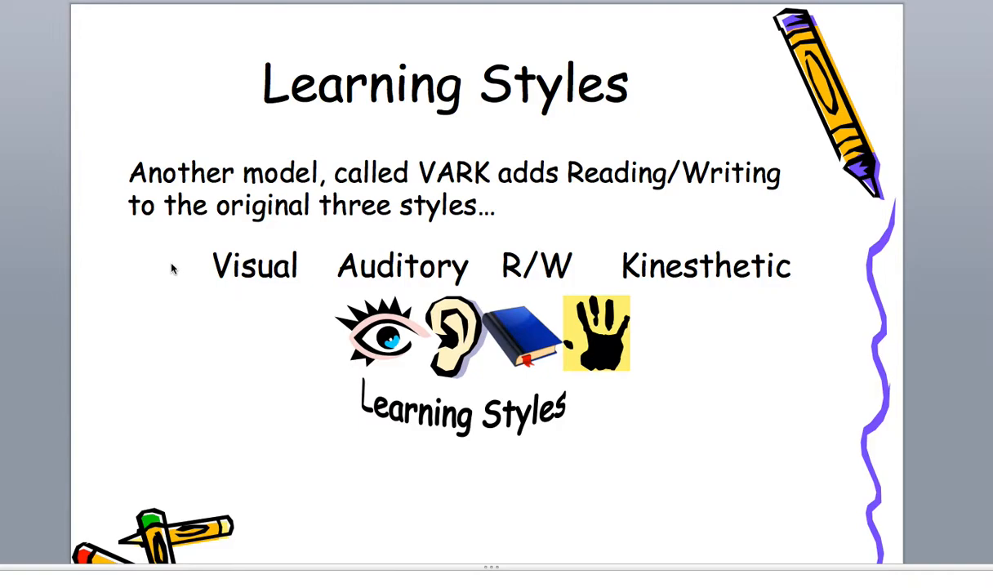
pyautogui.moveTo(171, 278)
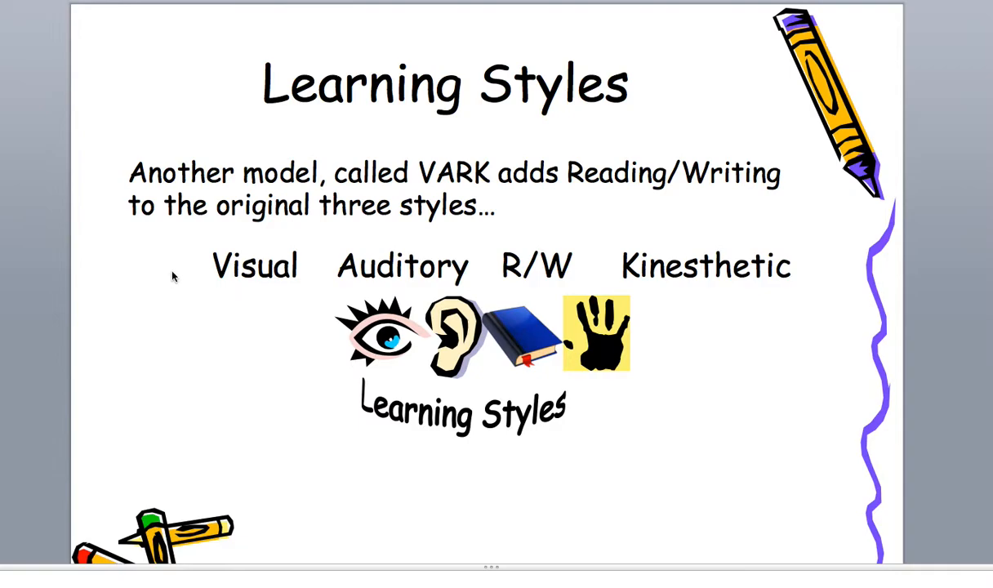
pyautogui.moveTo(198, 267)
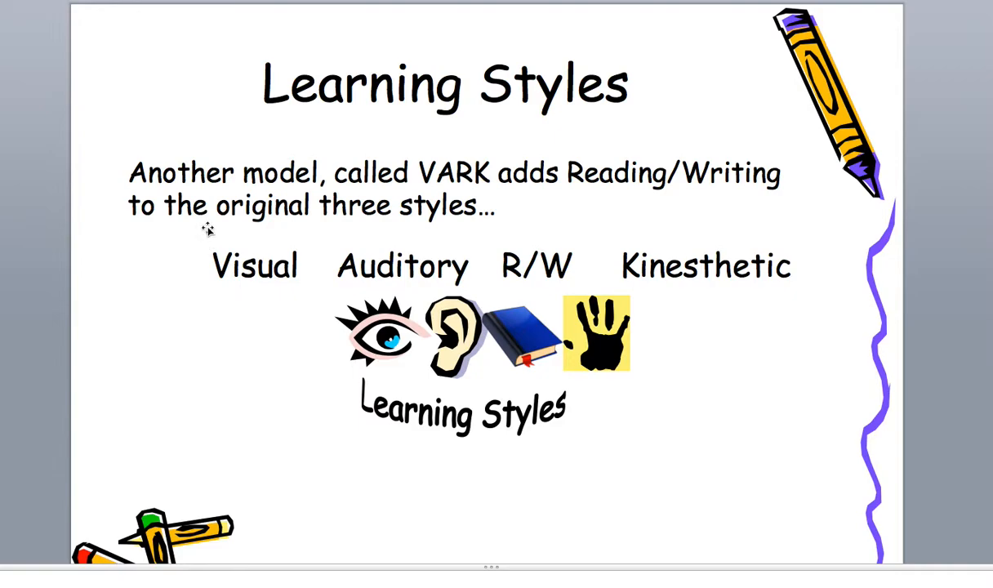
pyautogui.moveTo(712, 271)
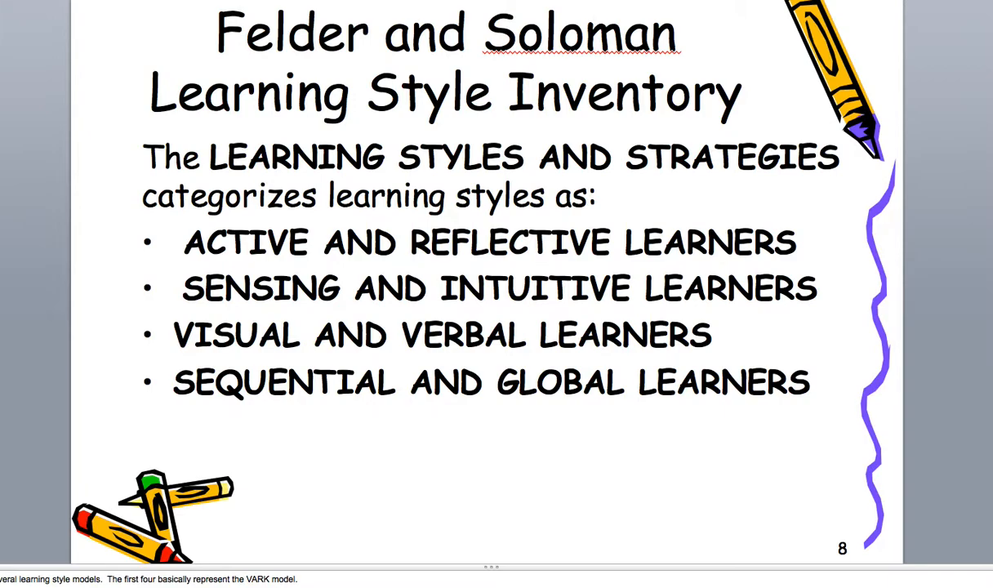
pyautogui.moveTo(75, 320)
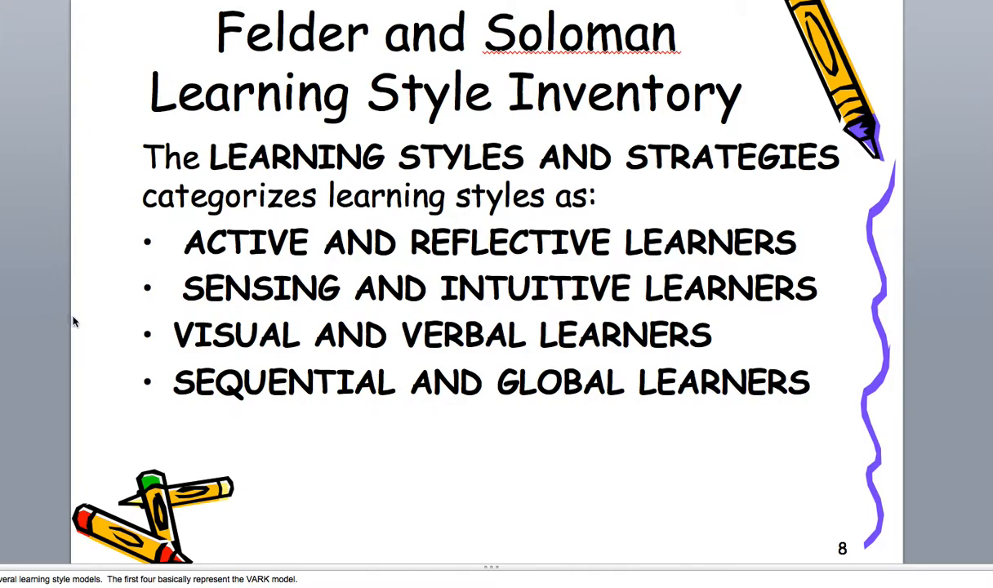
pyautogui.moveTo(137, 245)
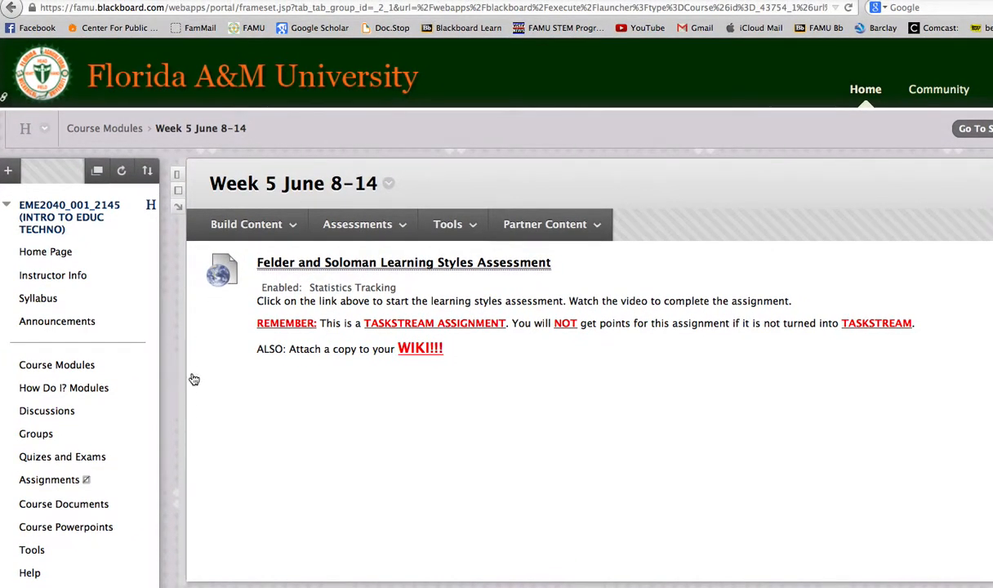
pyautogui.moveTo(639, 445)
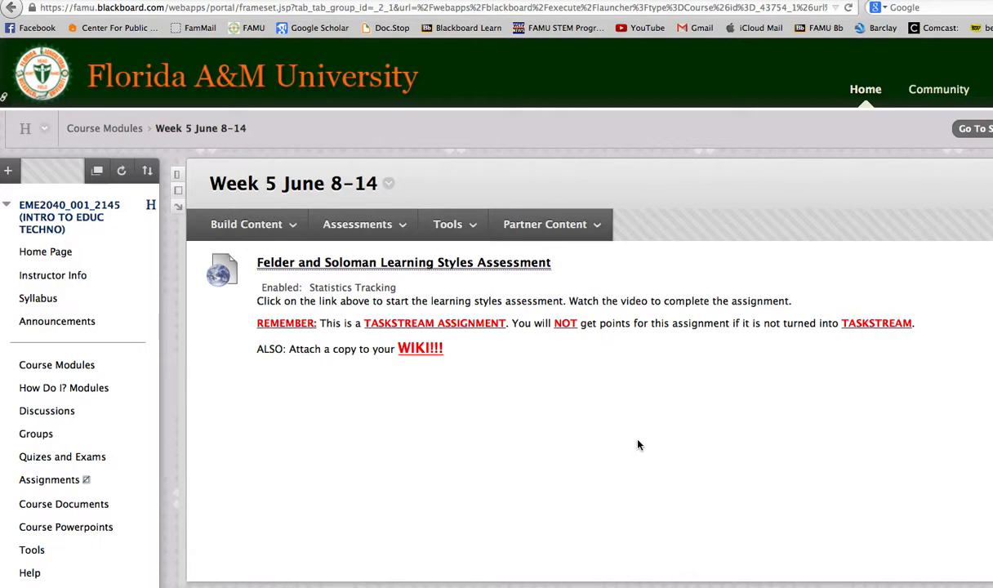
pyautogui.moveTo(636, 439)
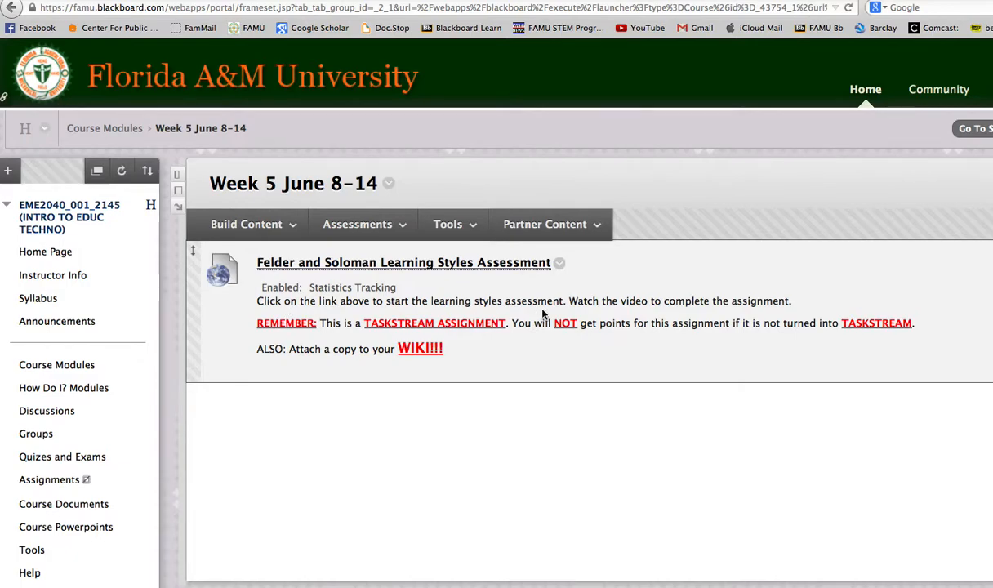
pyautogui.moveTo(243, 322)
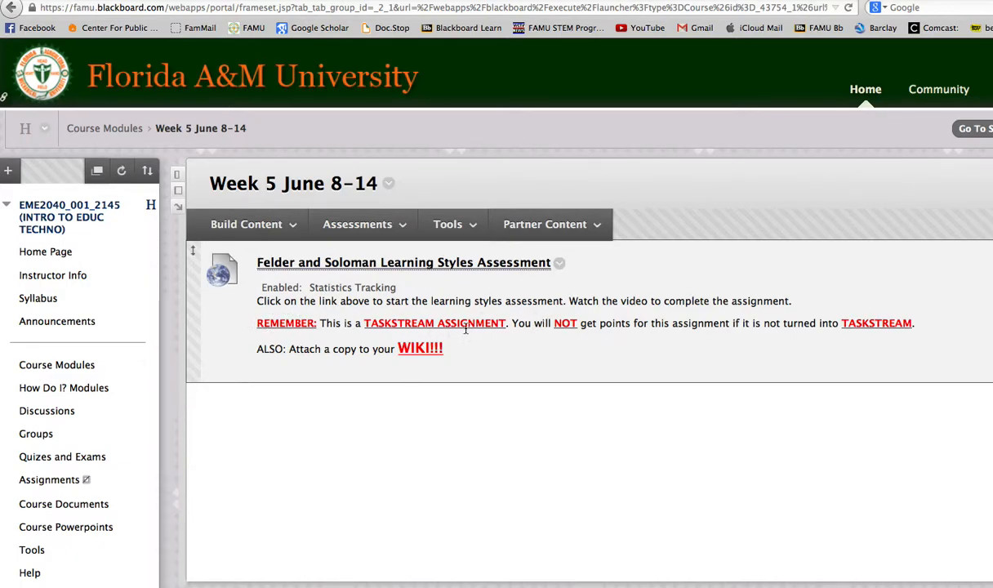
pyautogui.moveTo(532, 347)
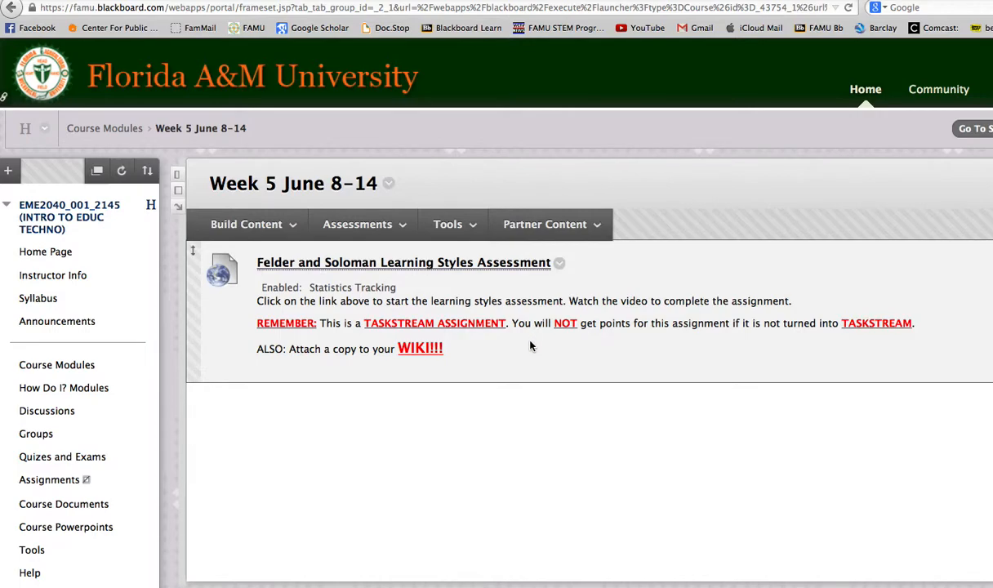
pyautogui.moveTo(529, 338)
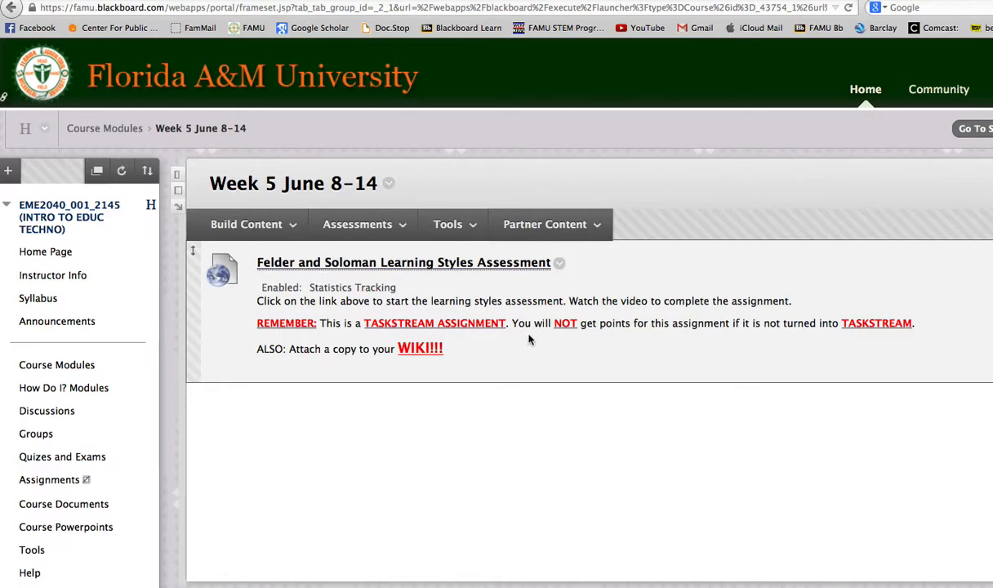
pyautogui.moveTo(521, 367)
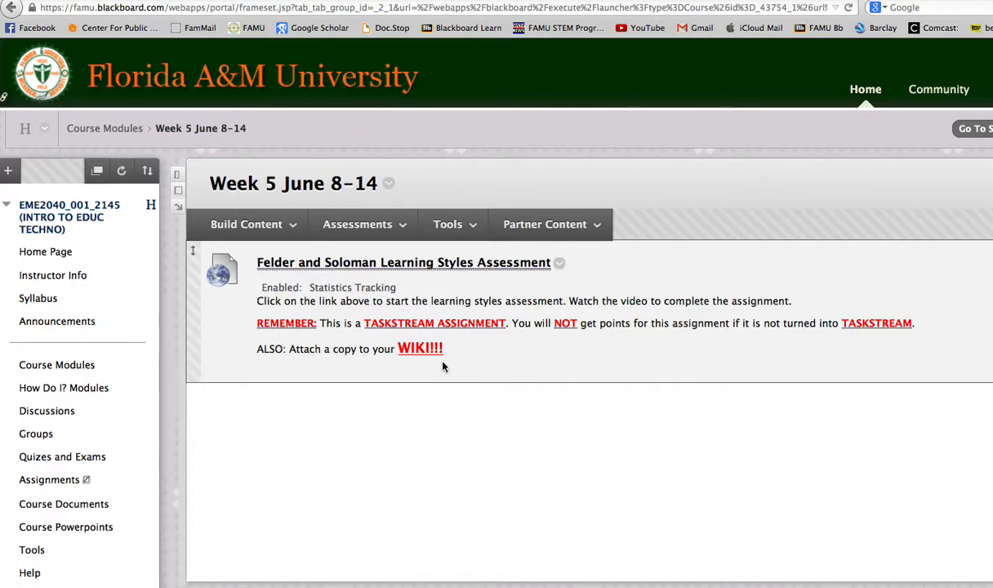
pyautogui.moveTo(333, 264)
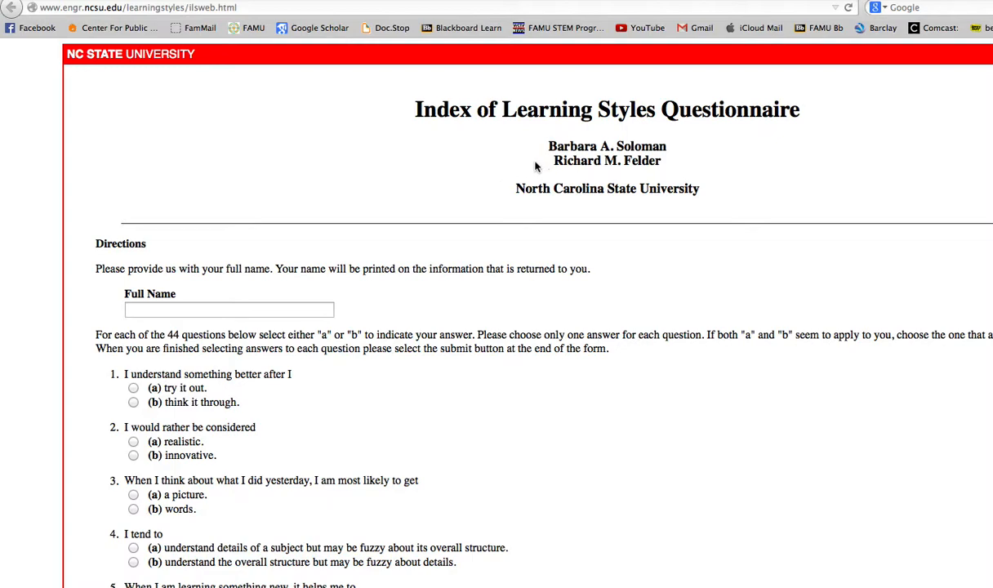
pyautogui.moveTo(536, 166)
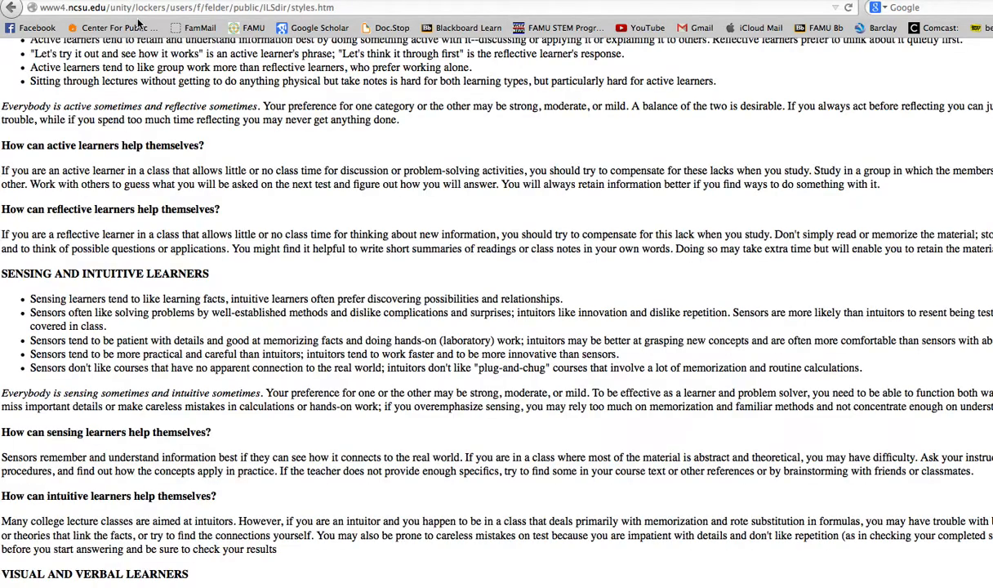
# Enter the name 'David' on the questionnaire.
pyautogui.scroll(-3)
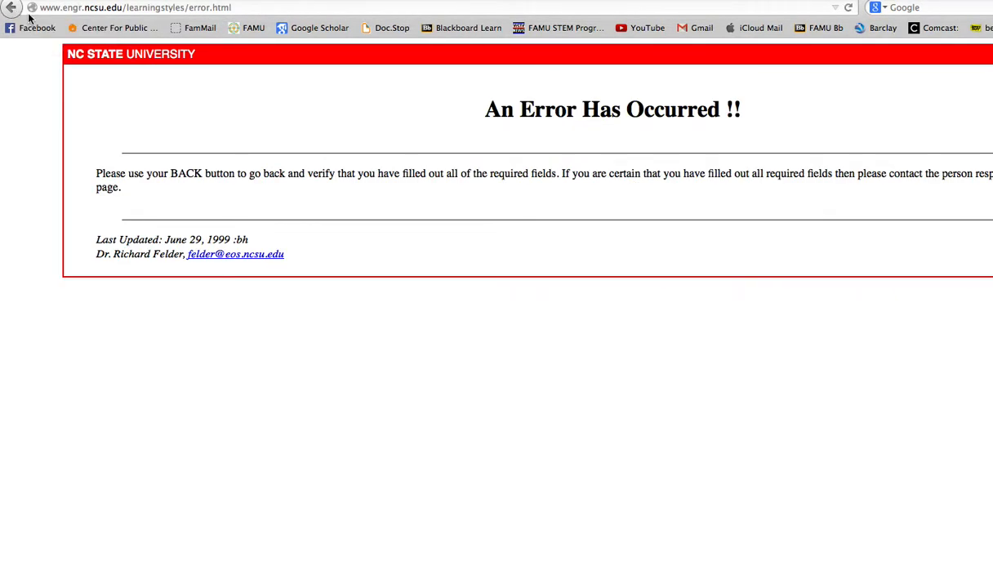
pyautogui.moveTo(264, 6)
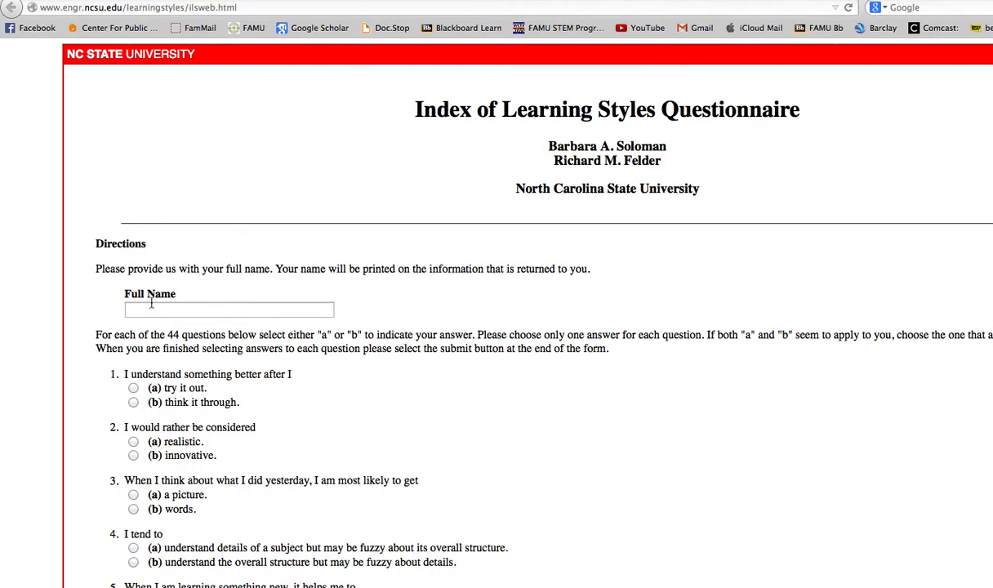
pyautogui.click(229, 310)
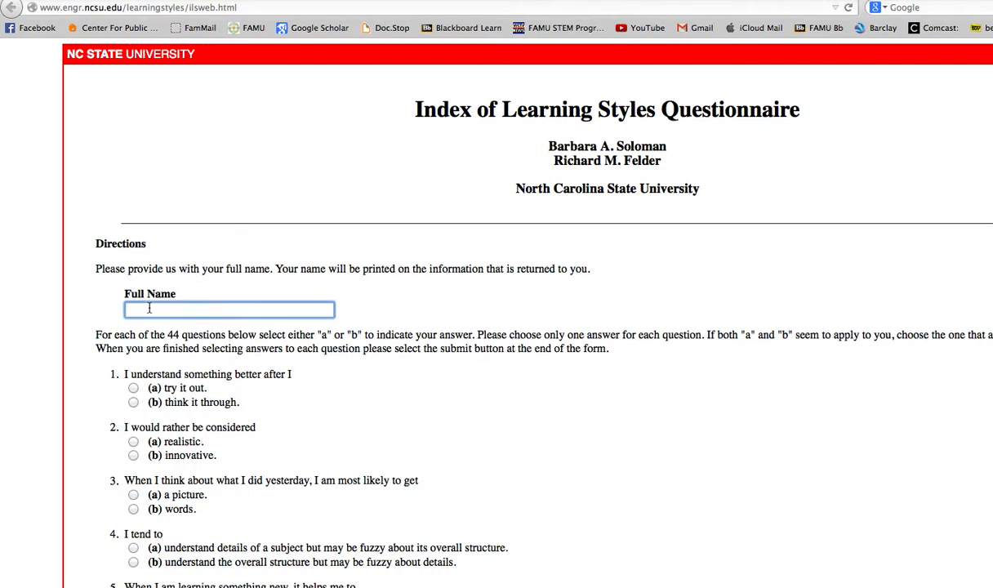
pyautogui.write('David White')
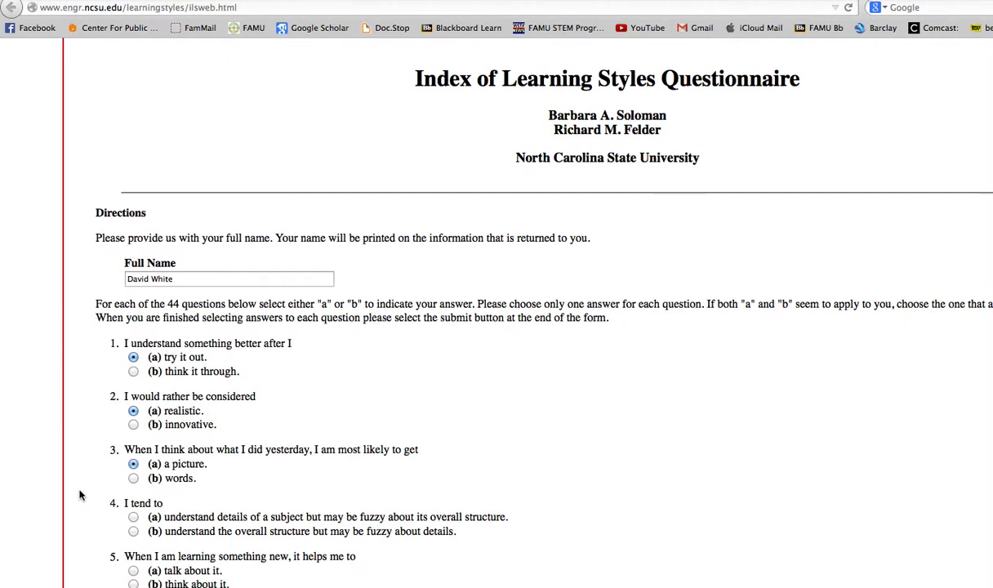
# Answer question 7 with pictures and diagrams, and choose a map for directions.
pyautogui.scroll(-3)
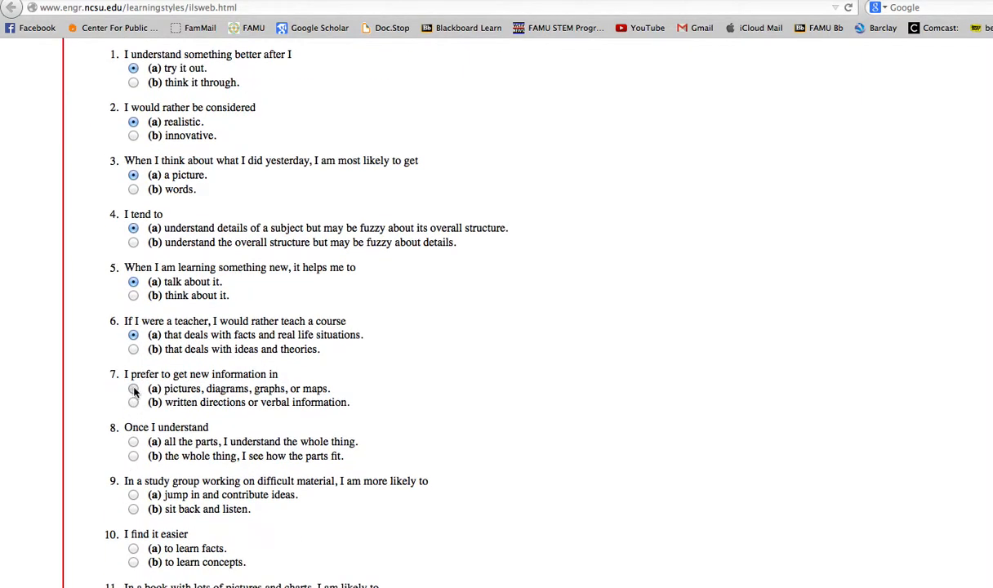
pyautogui.click(132, 389)
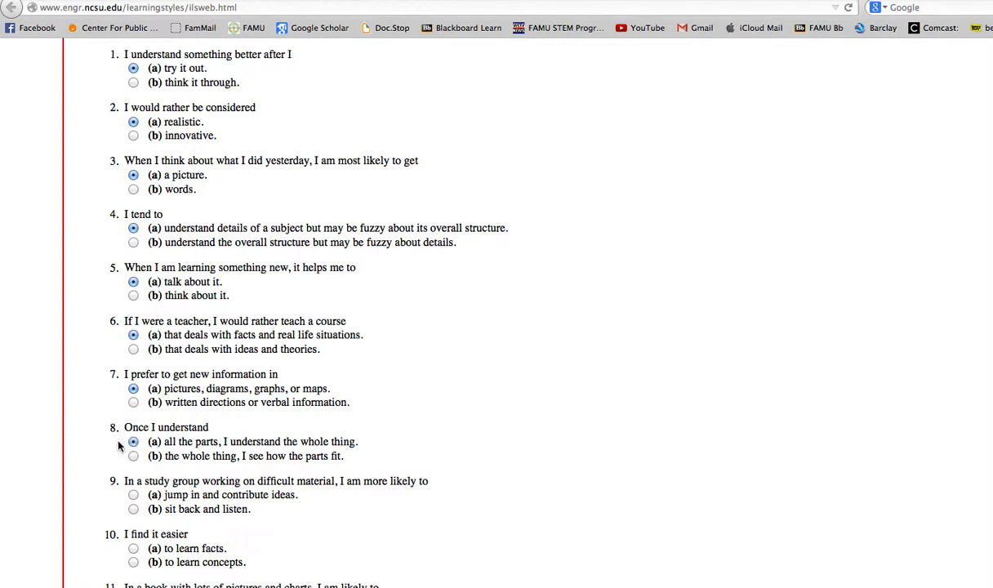
pyautogui.scroll(-3)
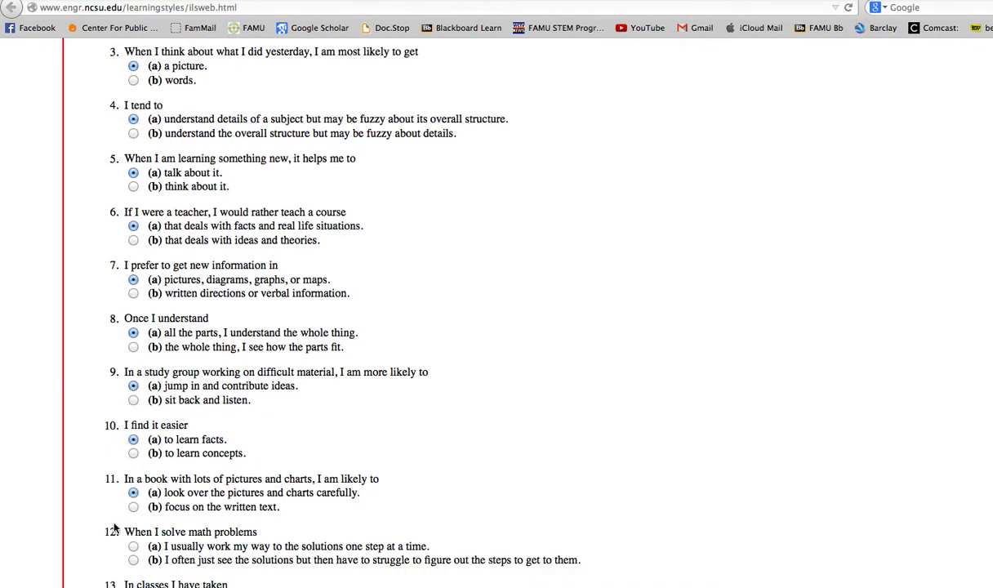
pyautogui.scroll(-3)
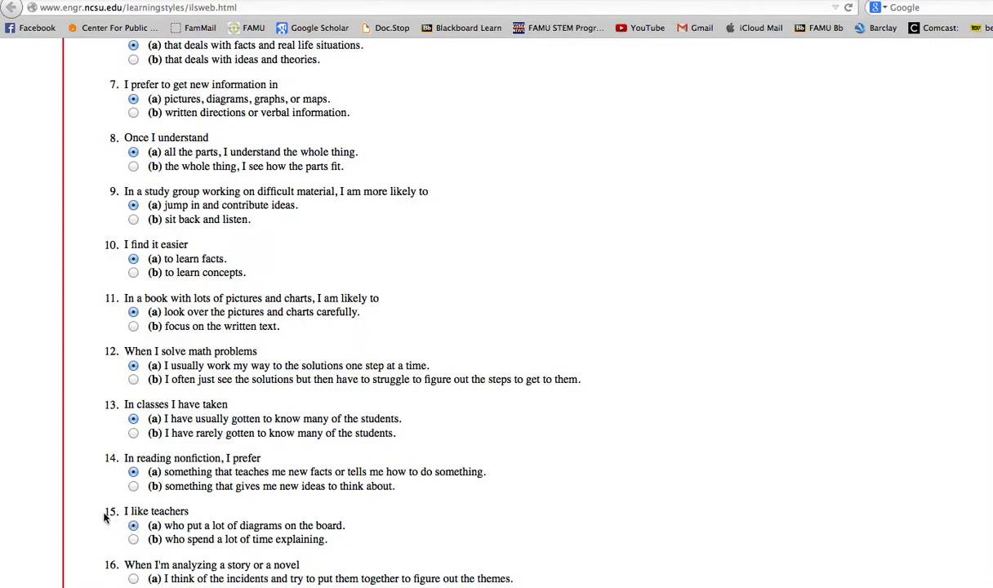
pyautogui.scroll(-3)
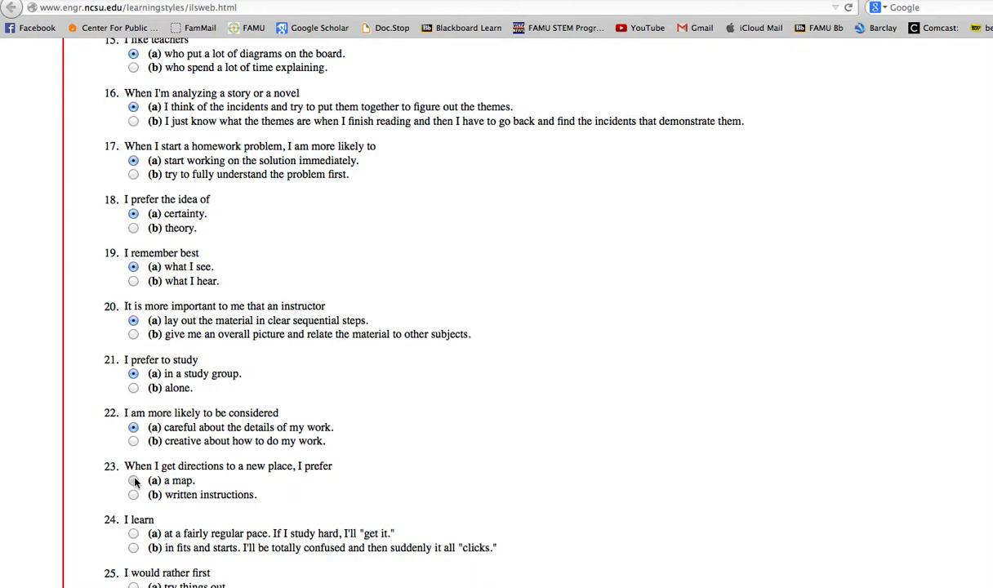
pyautogui.click(132, 481)
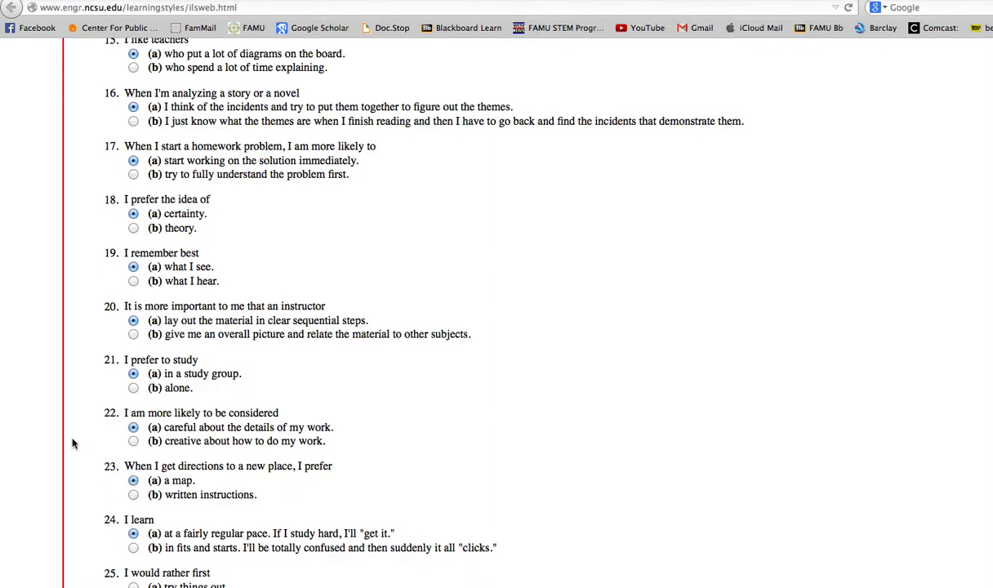
# Answer question 27 about remembering diagrams and choose watching television for entertainment.
pyautogui.scroll(-3)
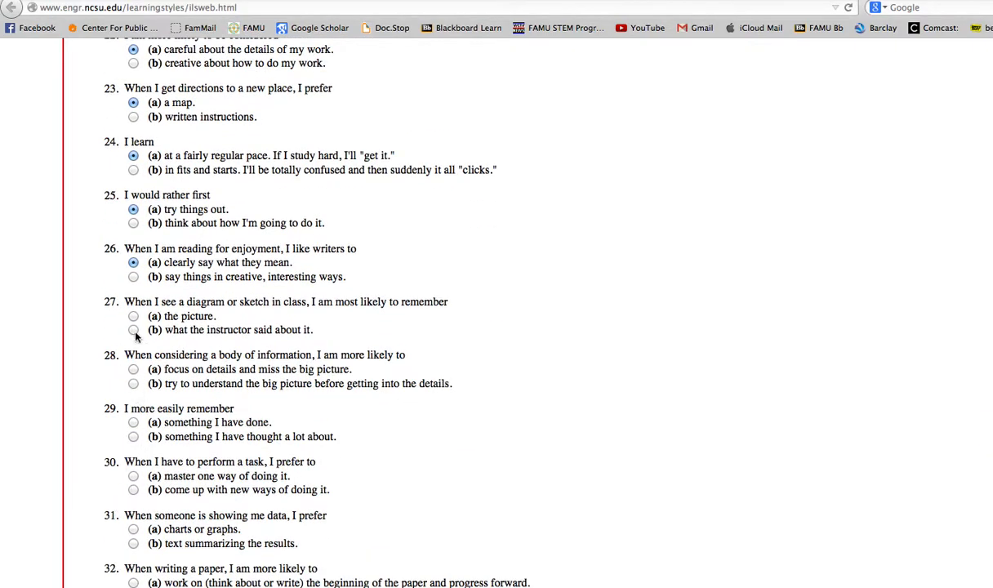
pyautogui.click(131, 316)
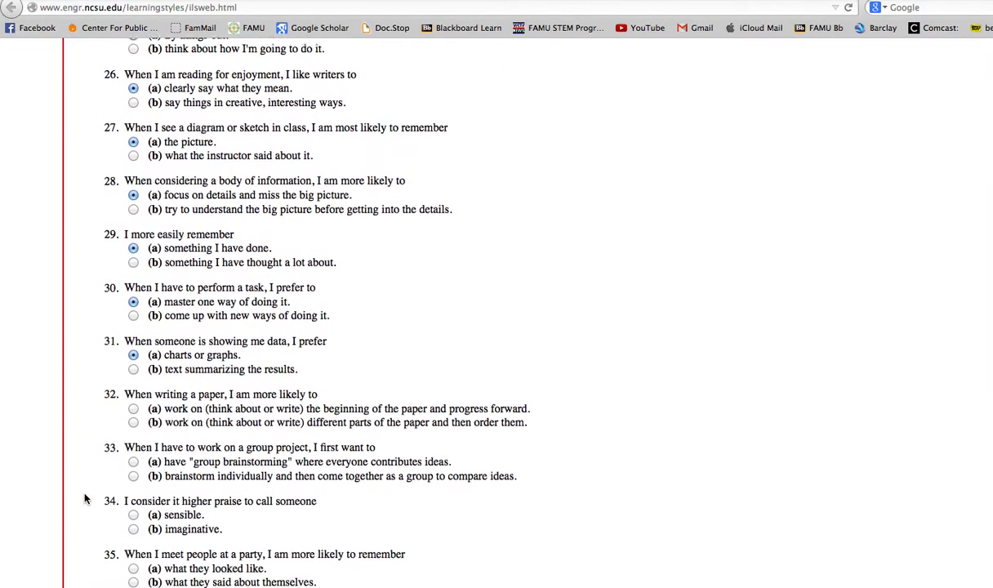
pyautogui.scroll(-3)
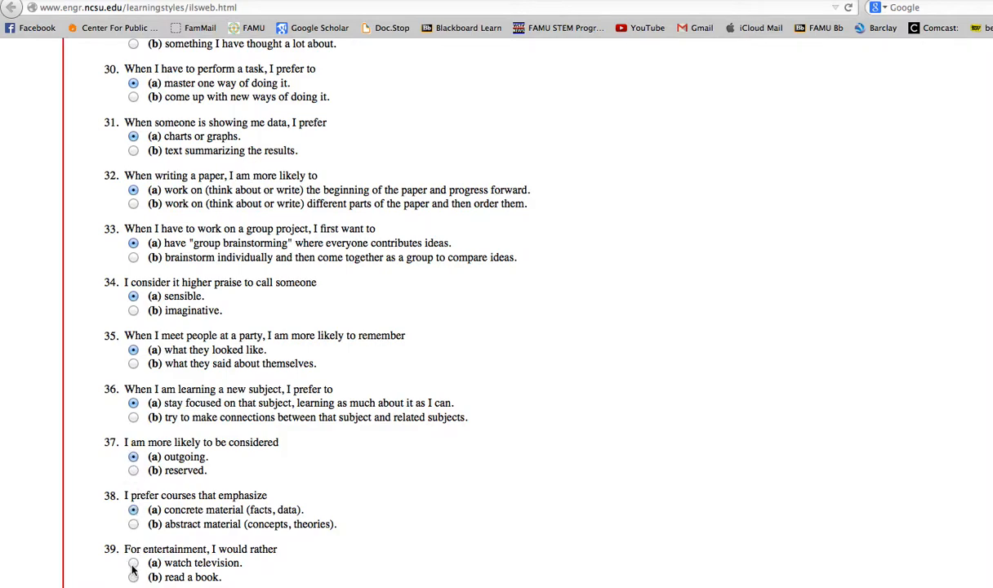
pyautogui.click(134, 567)
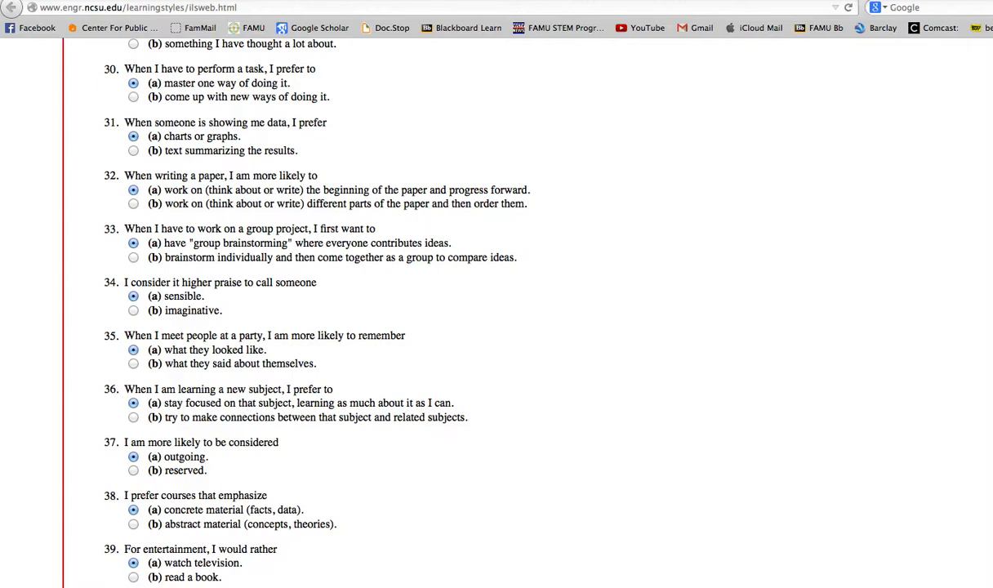
pyautogui.scroll(-3)
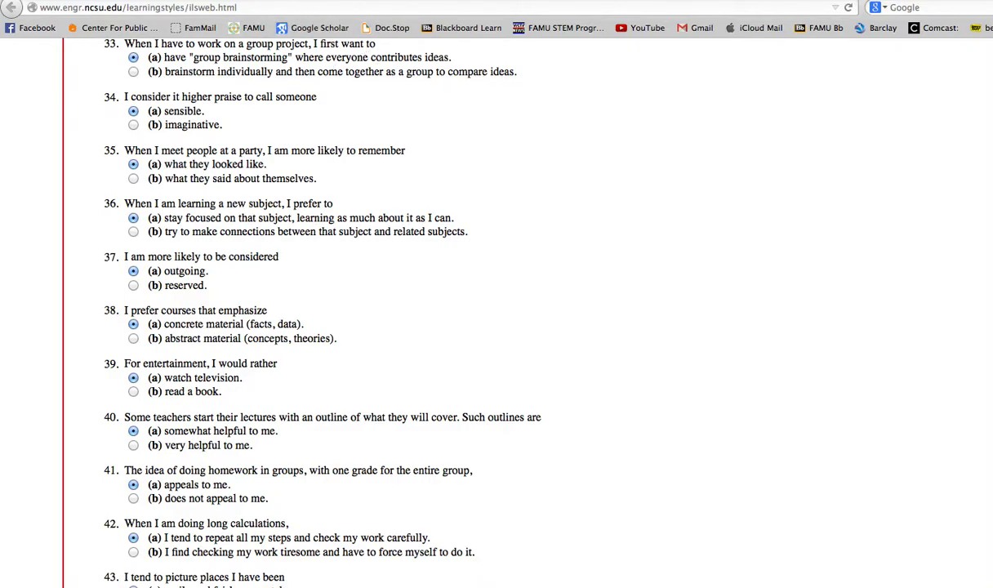
pyautogui.scroll(-3)
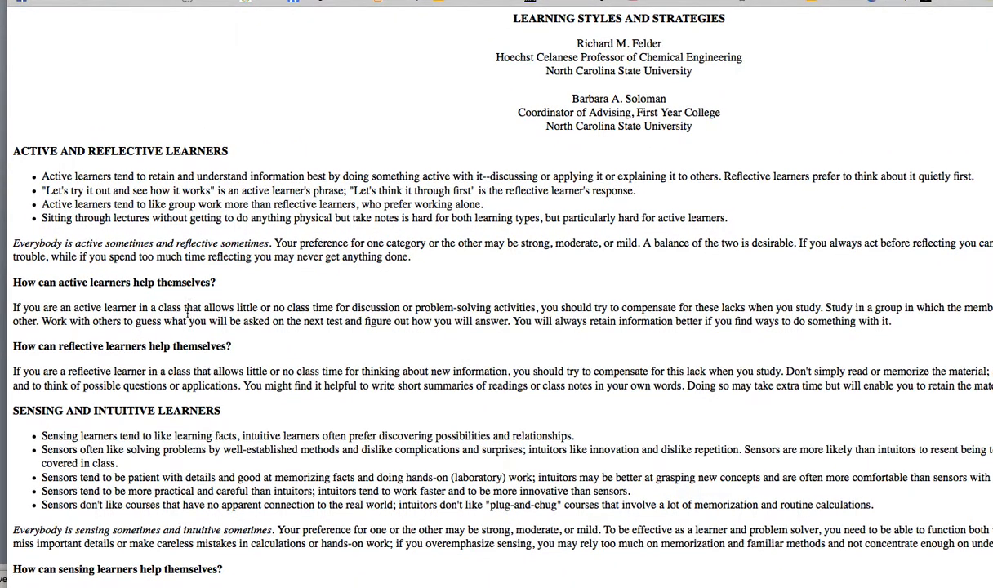
pyautogui.moveTo(142, 260)
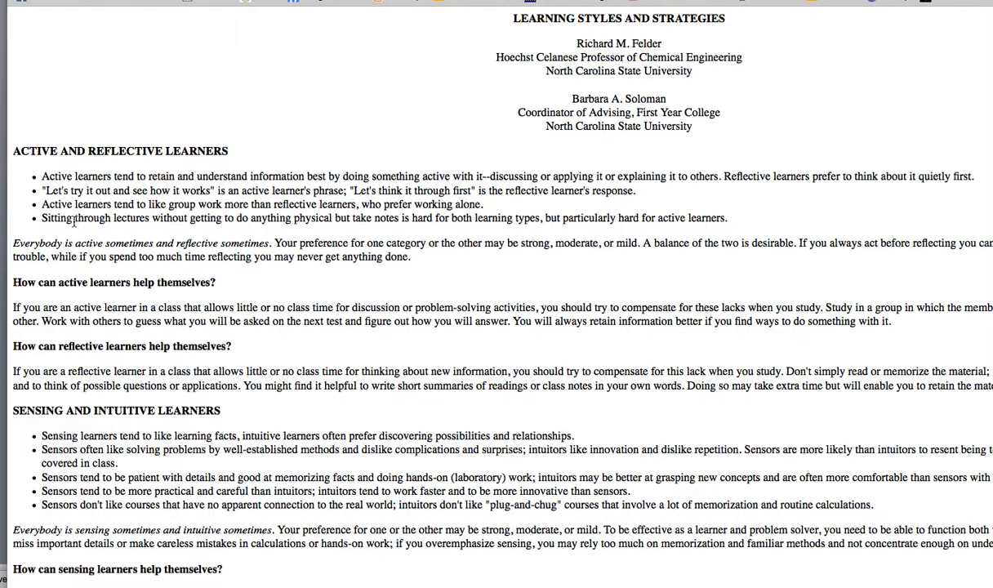
pyautogui.moveTo(468, 243)
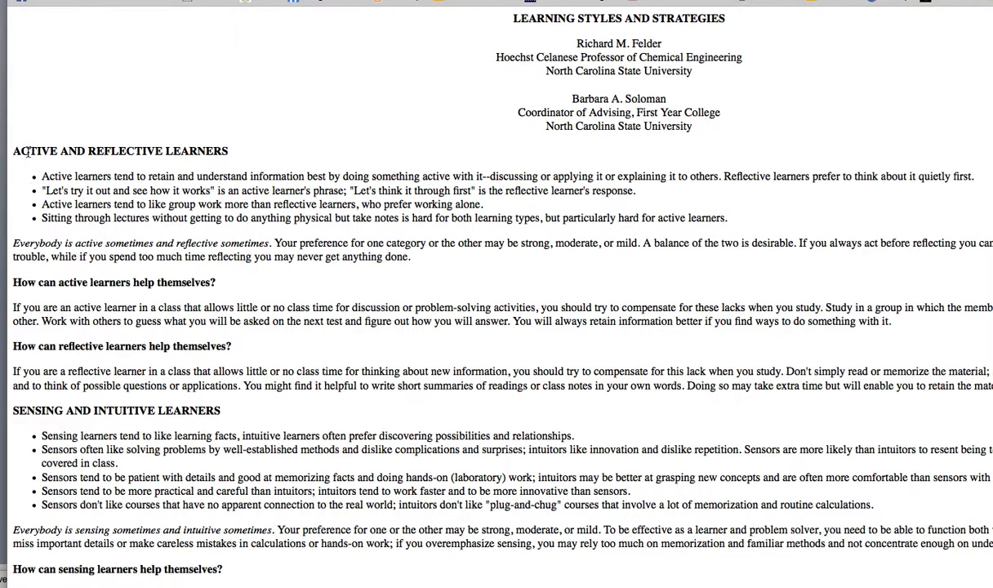
pyautogui.moveTo(25, 159)
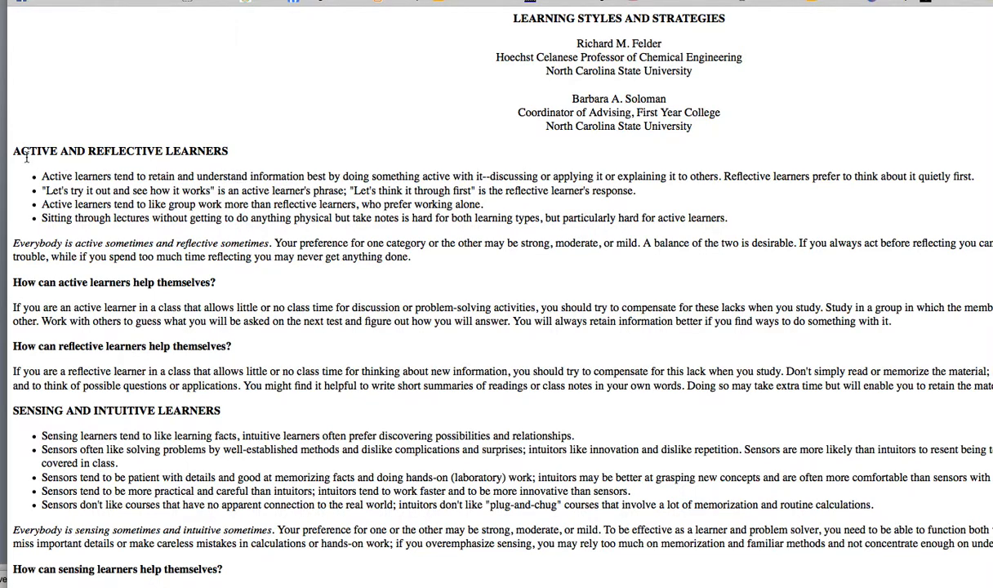
pyautogui.moveTo(257, 523)
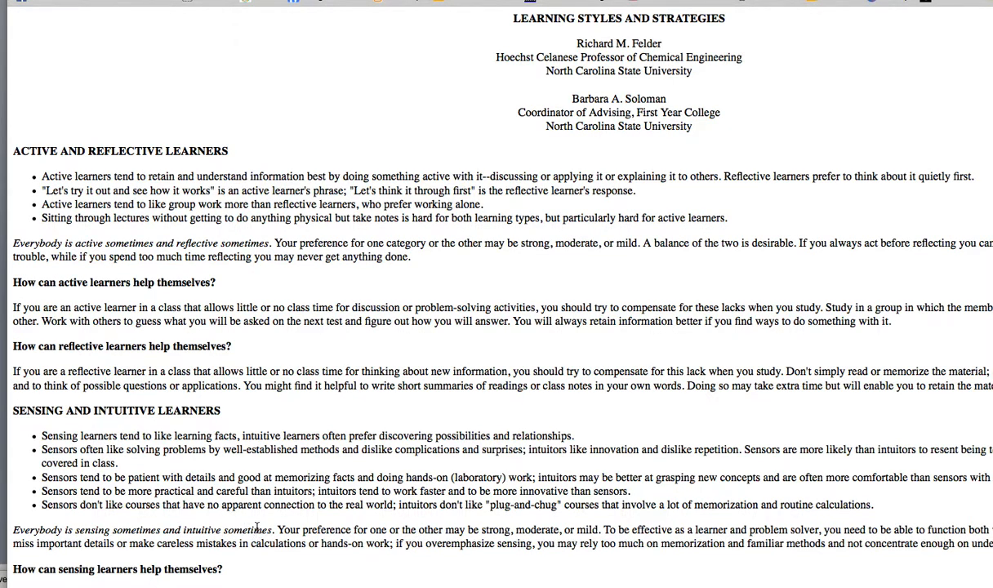
# Scroll through the learning style descriptions and back up to Active and Reflective Learners.
pyautogui.scroll(-3)
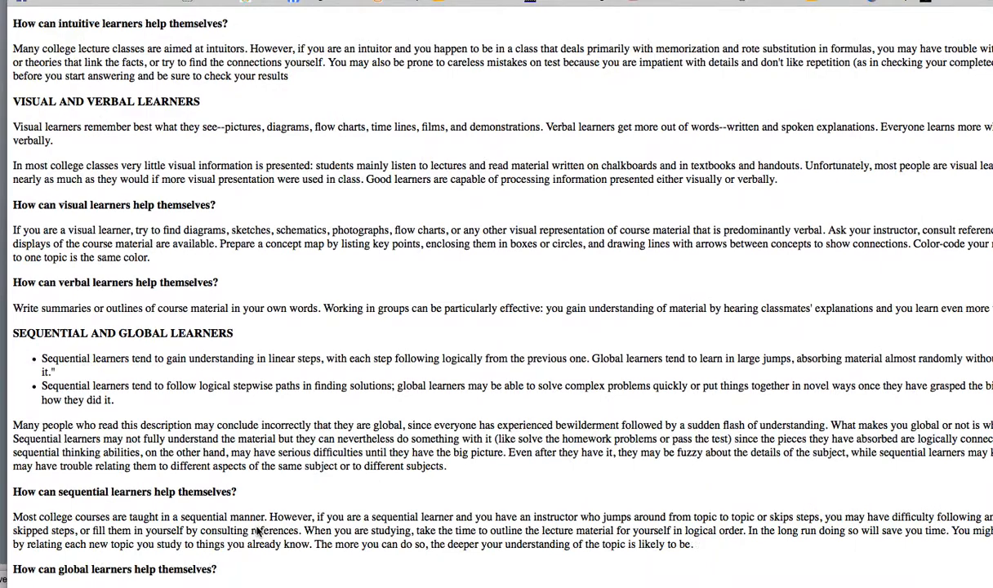
pyautogui.scroll(3)
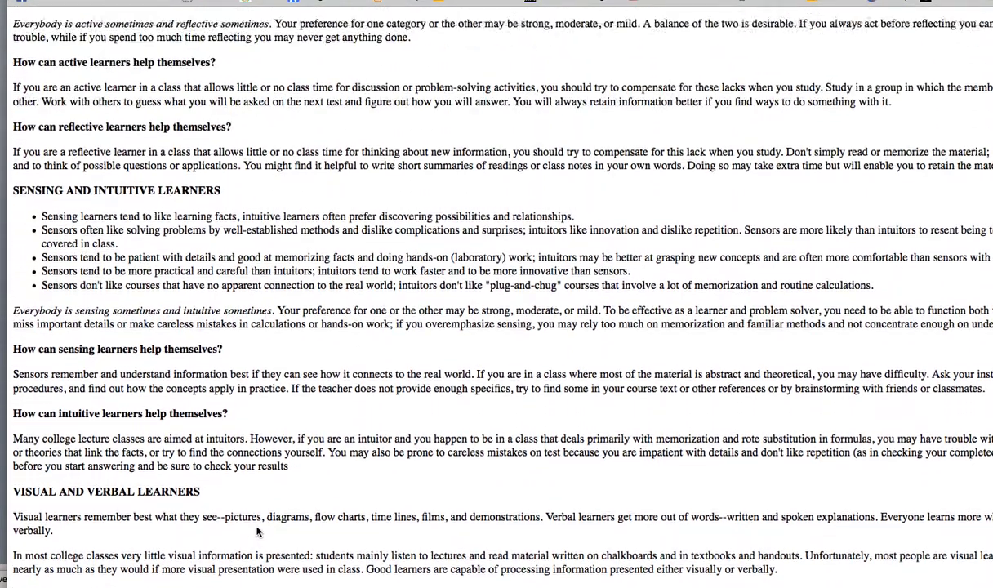
pyautogui.scroll(3)
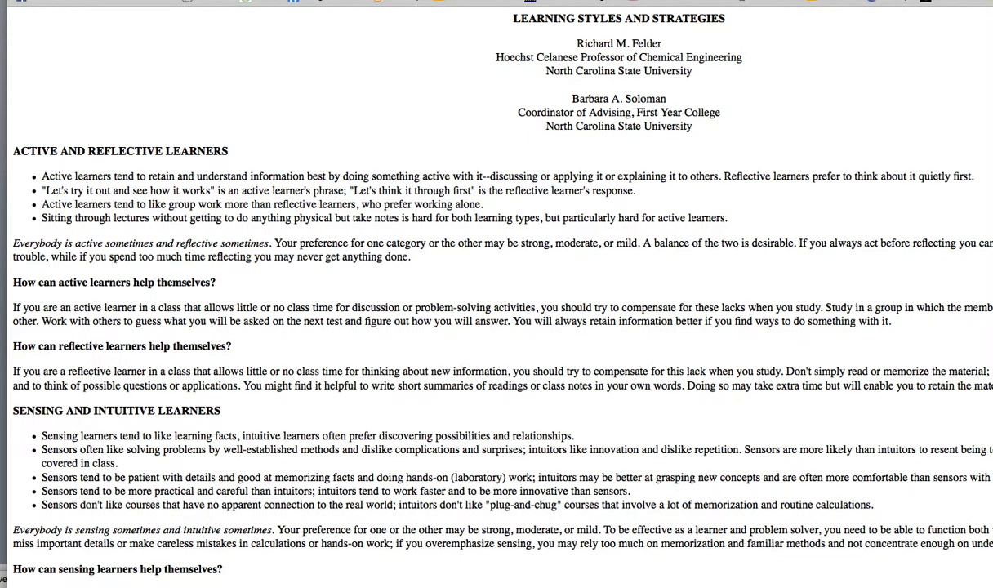
pyautogui.moveTo(77, 56)
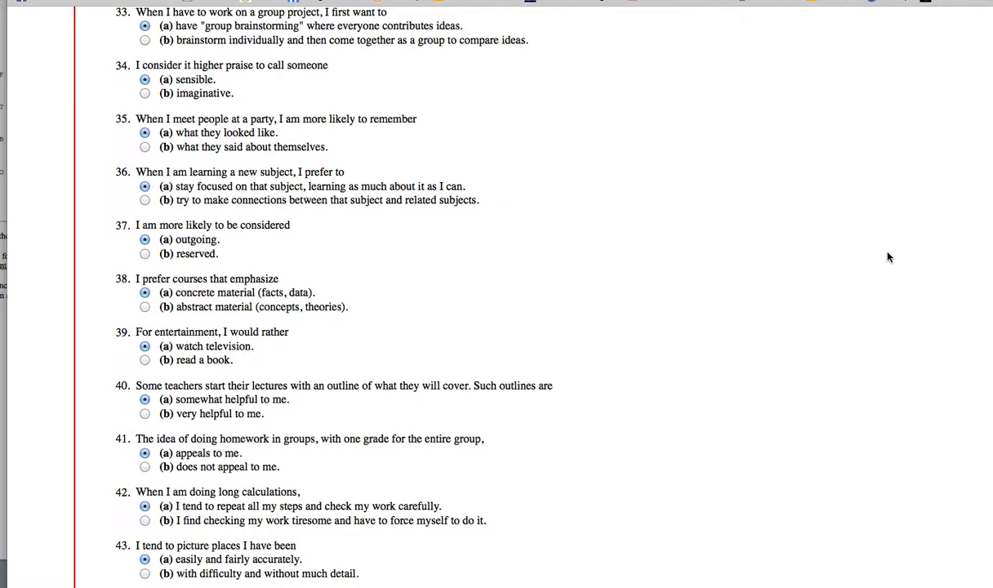
# Select the results name line and the ACT, SEN, VIS, SEQ scales, and copy them.
pyautogui.scroll(3)
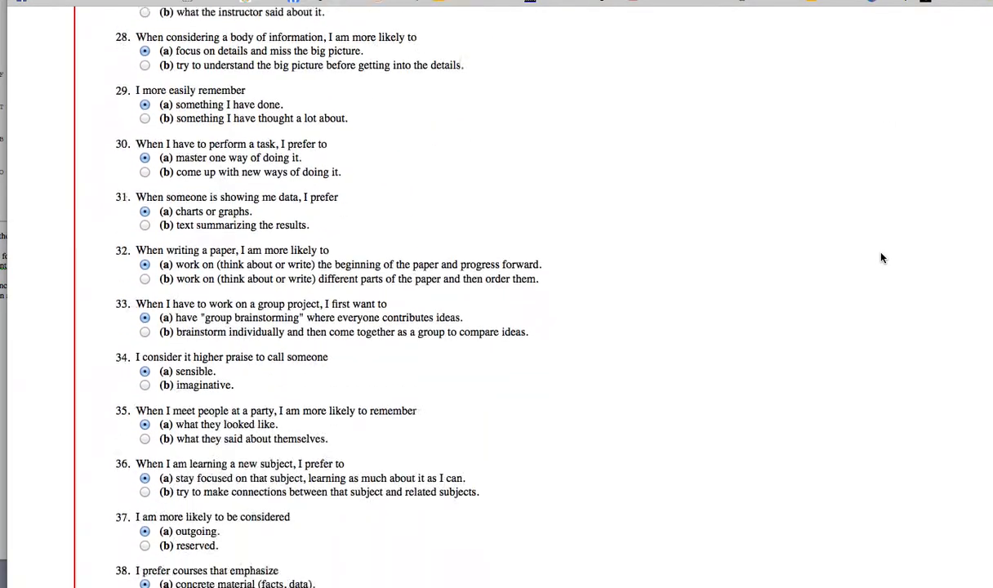
pyautogui.scroll(-3)
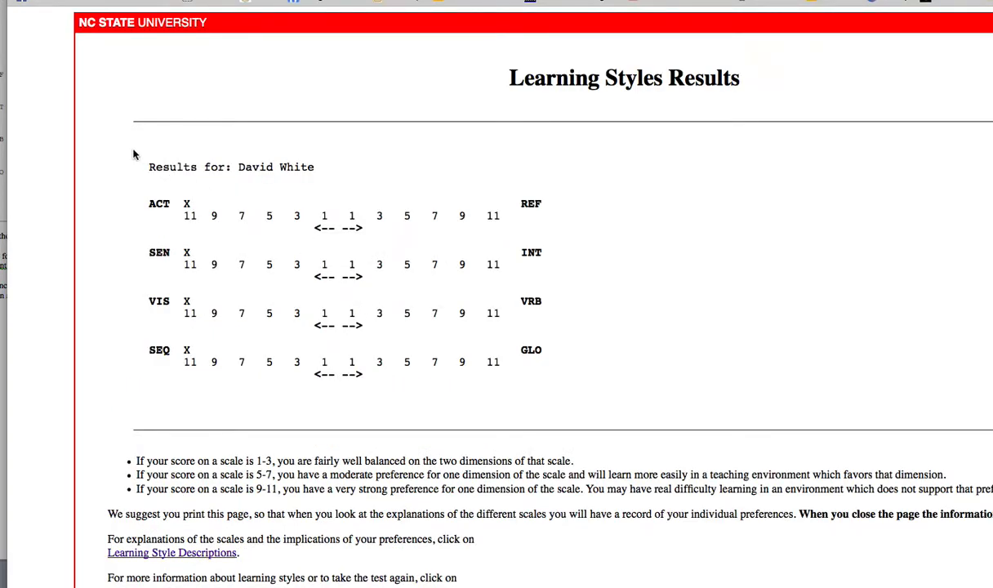
pyautogui.moveTo(134, 155); pyautogui.dragTo(629, 386)
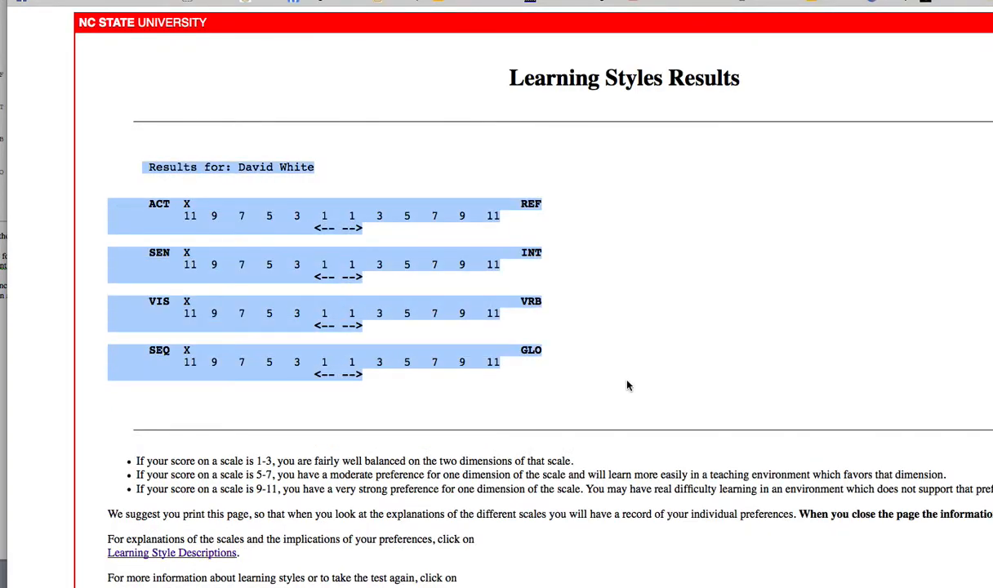
pyautogui.moveTo(151, 132)
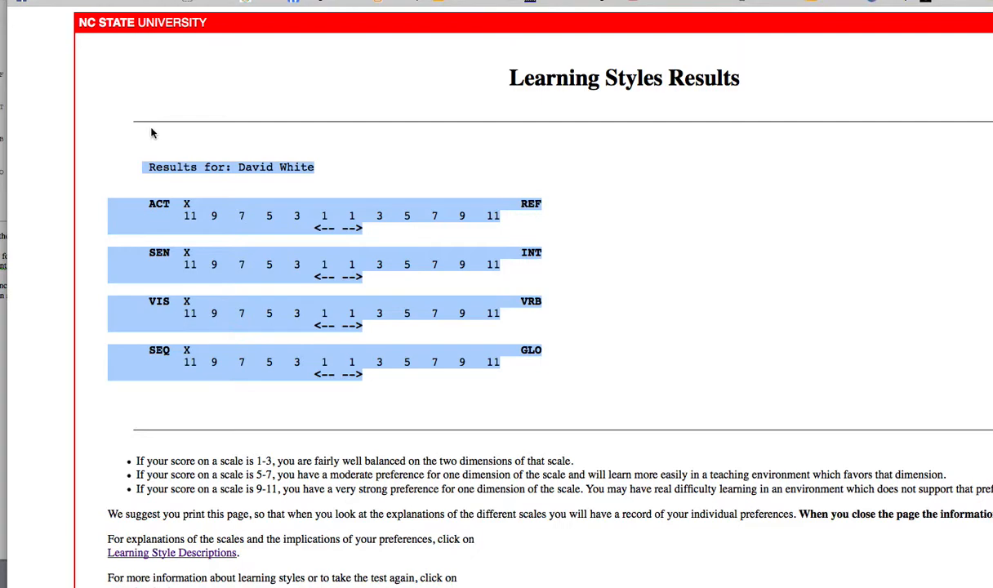
pyautogui.rightClick(228, 166)
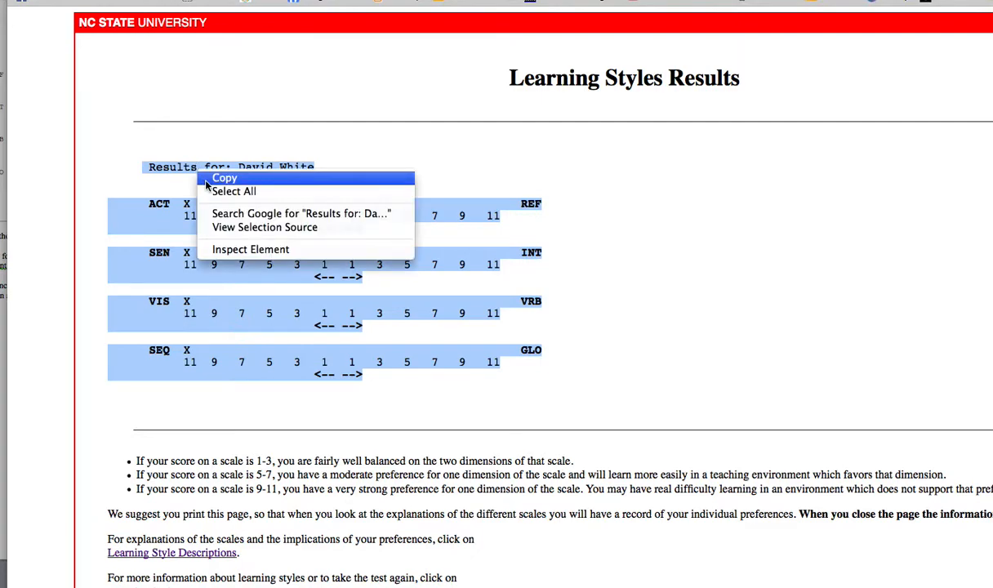
pyautogui.click(225, 178)
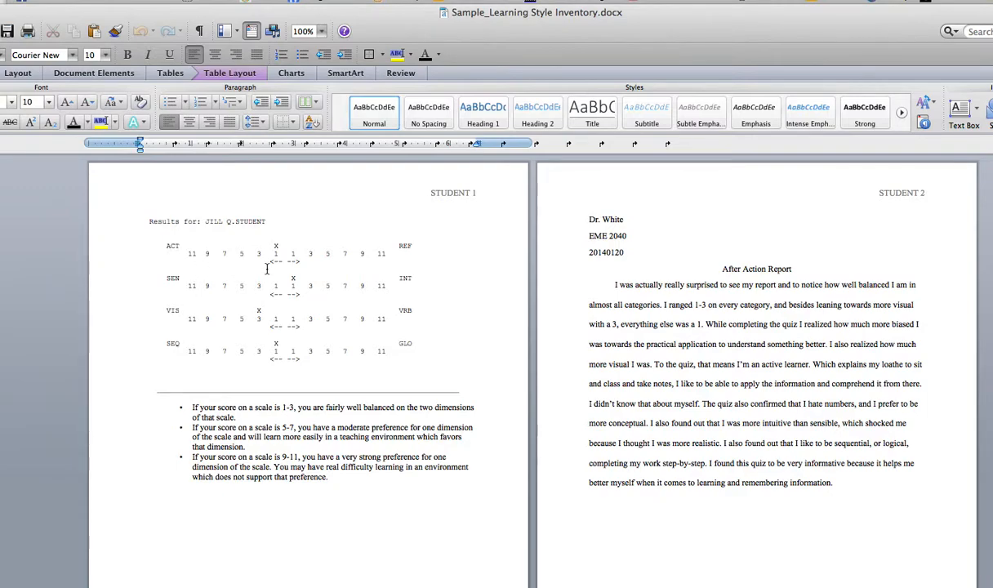
pyautogui.moveTo(276, 255)
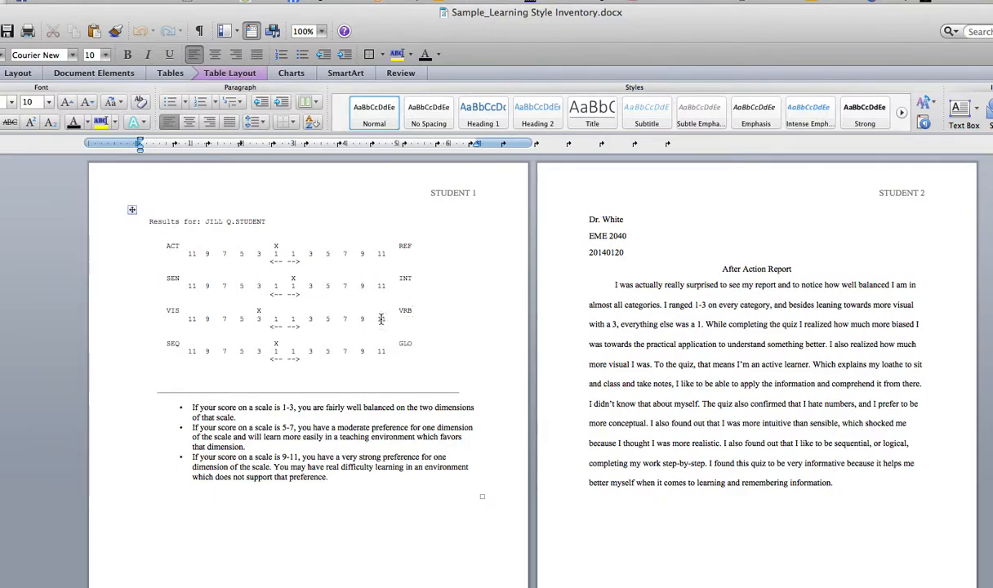
pyautogui.moveTo(429, 423)
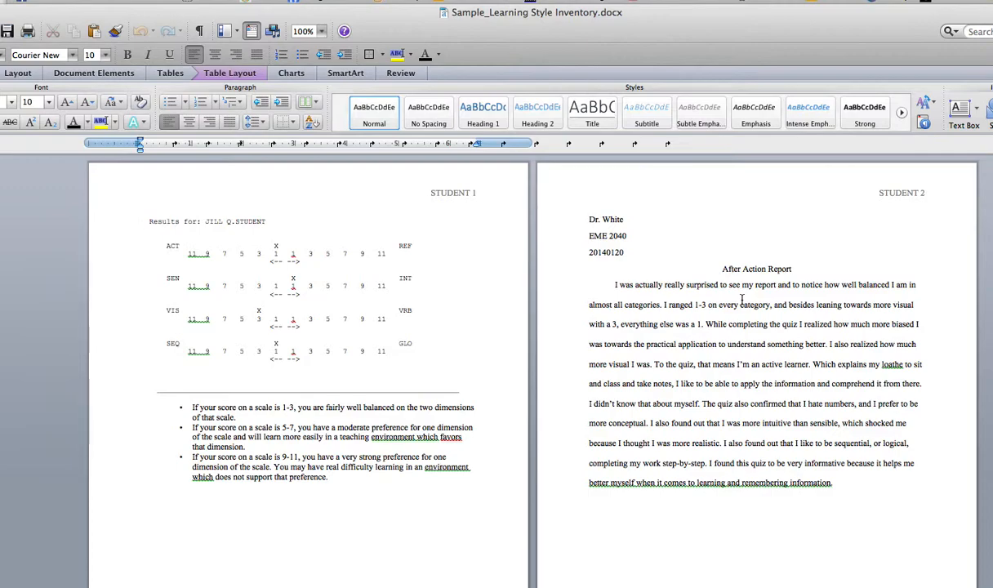
# Place the cursor in the After Action Report text of the sample document.
pyautogui.click(146, 221)
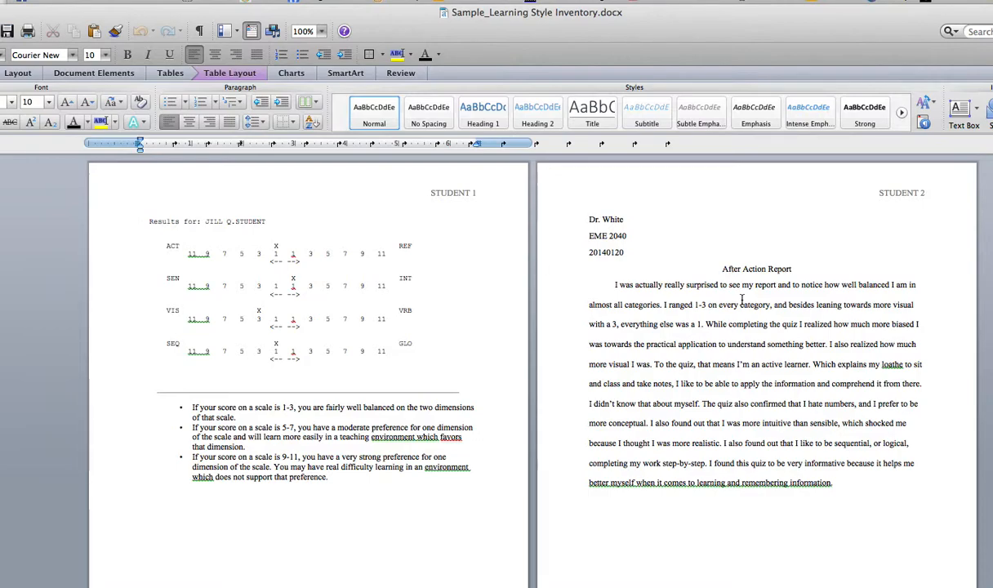
pyautogui.click(144, 222)
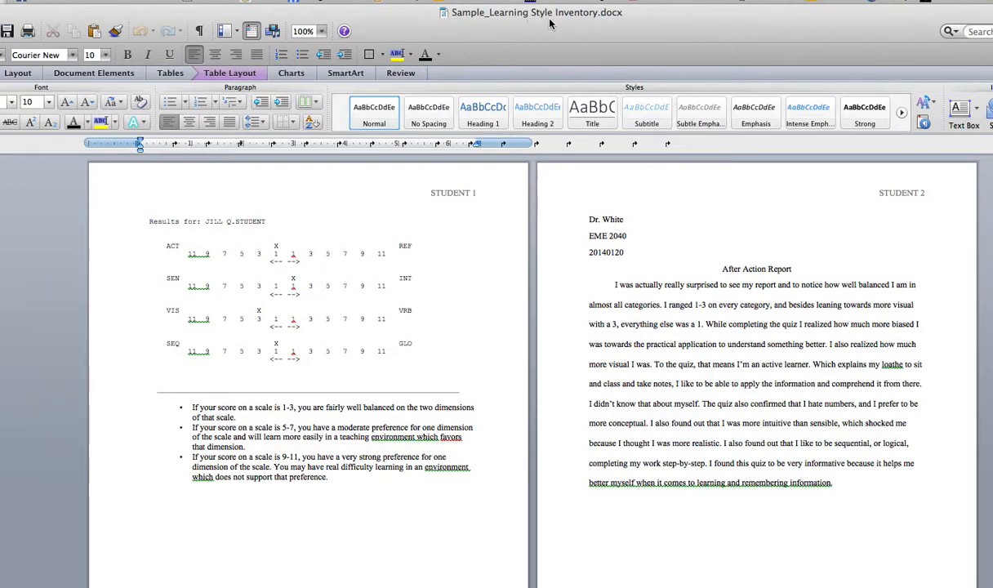
pyautogui.moveTo(461, 27)
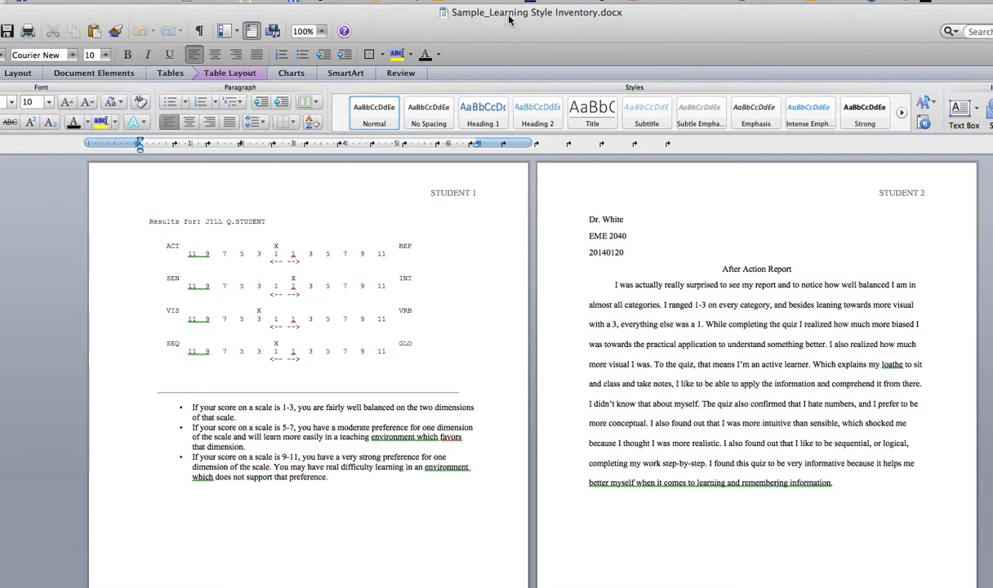
pyautogui.moveTo(556, 18)
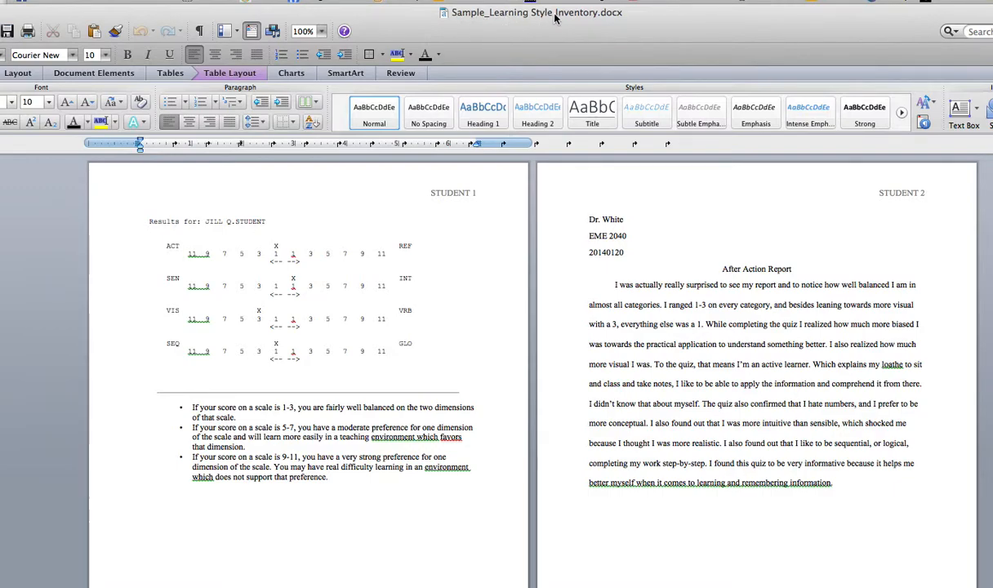